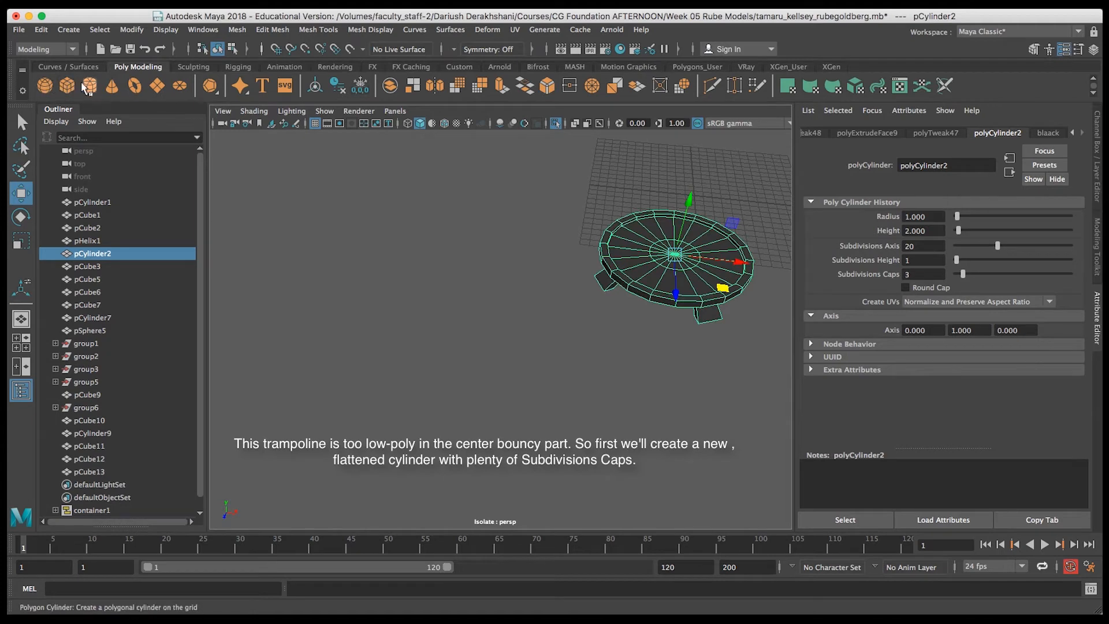
Step: Create a polygon cylinder, scale it into a wide flat disc, and set Subdivisions Caps to 7
{"action": "left_click", "coordinate": [87, 86]}
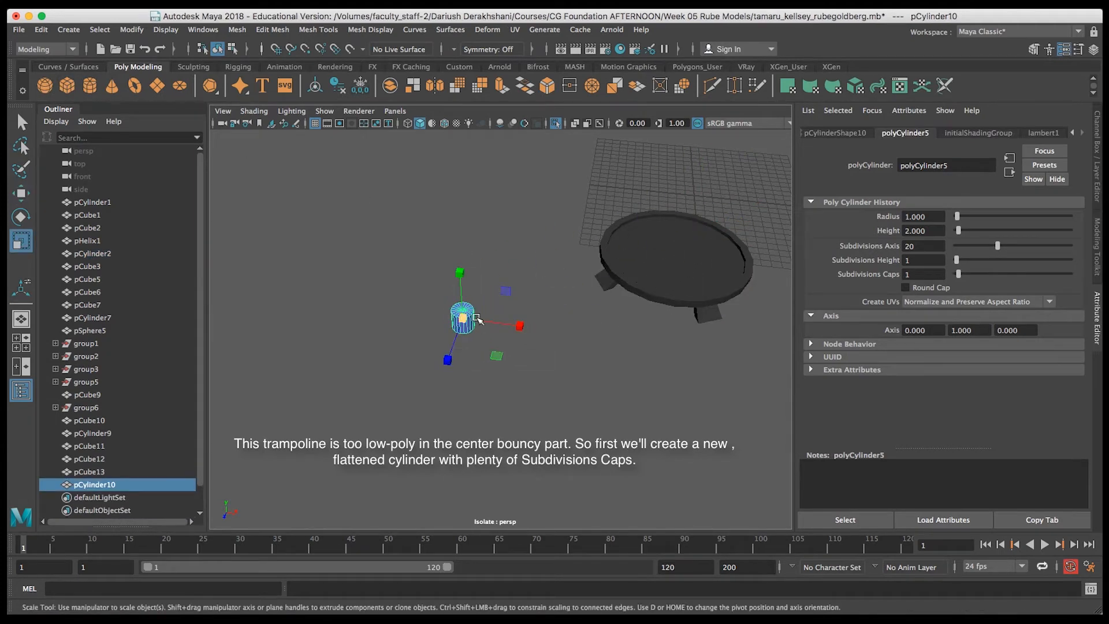
{"action": "left_click_drag", "start_coordinate": [471, 319], "coordinate": [463, 272]}
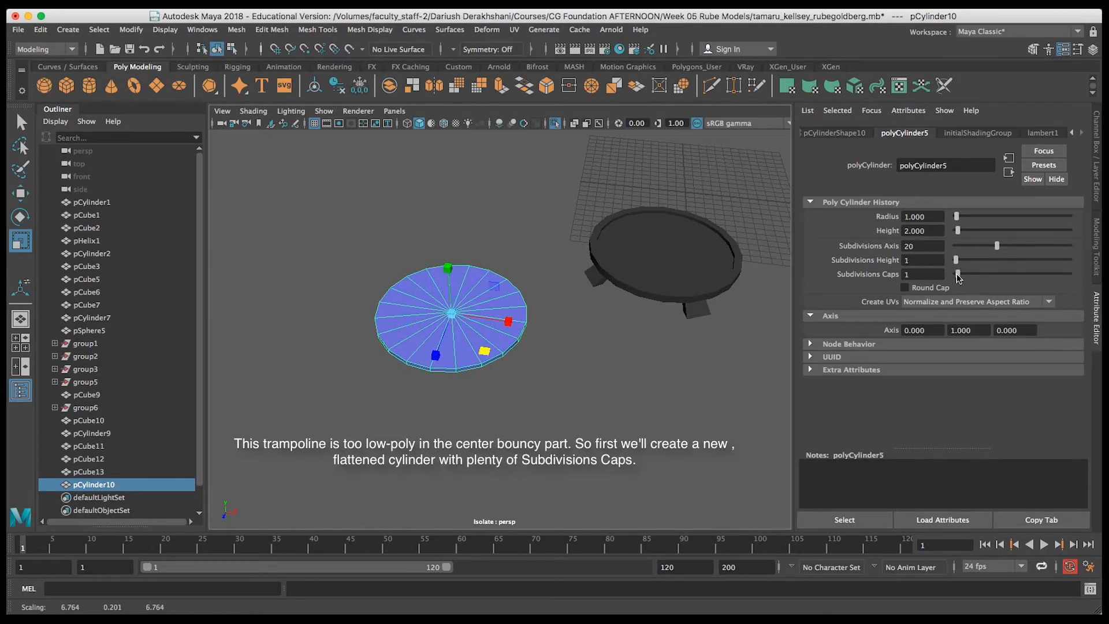
{"action": "left_click_drag", "start_coordinate": [958, 274], "coordinate": [990, 274]}
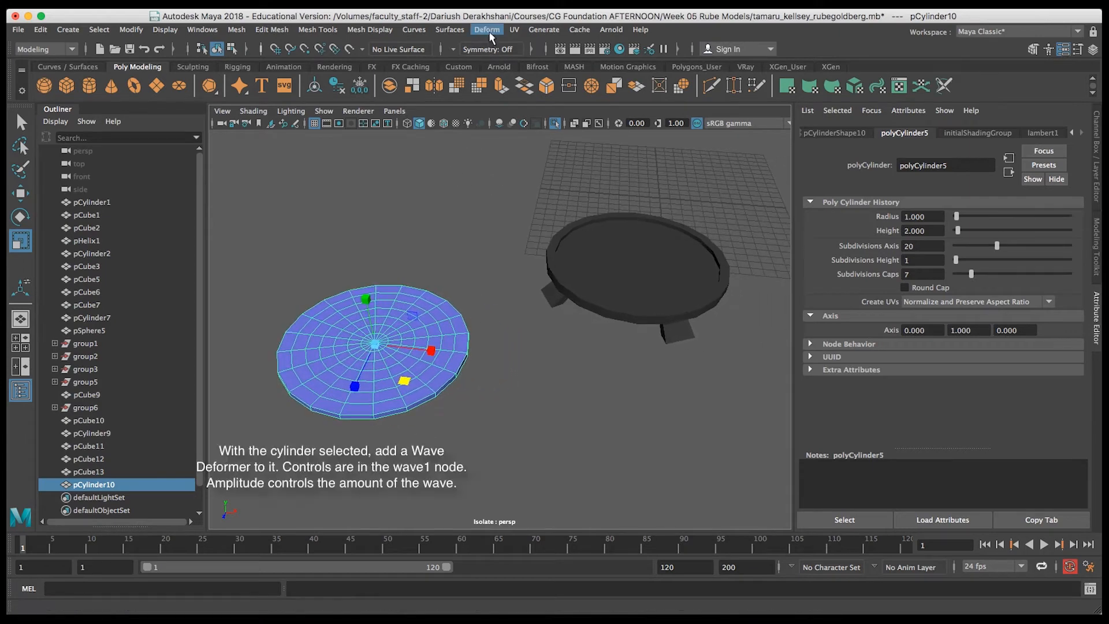
Step: Apply a Nonlinear Wave deformer to the flat disc, creating the wave1 handle
{"action": "left_click", "coordinate": [486, 30]}
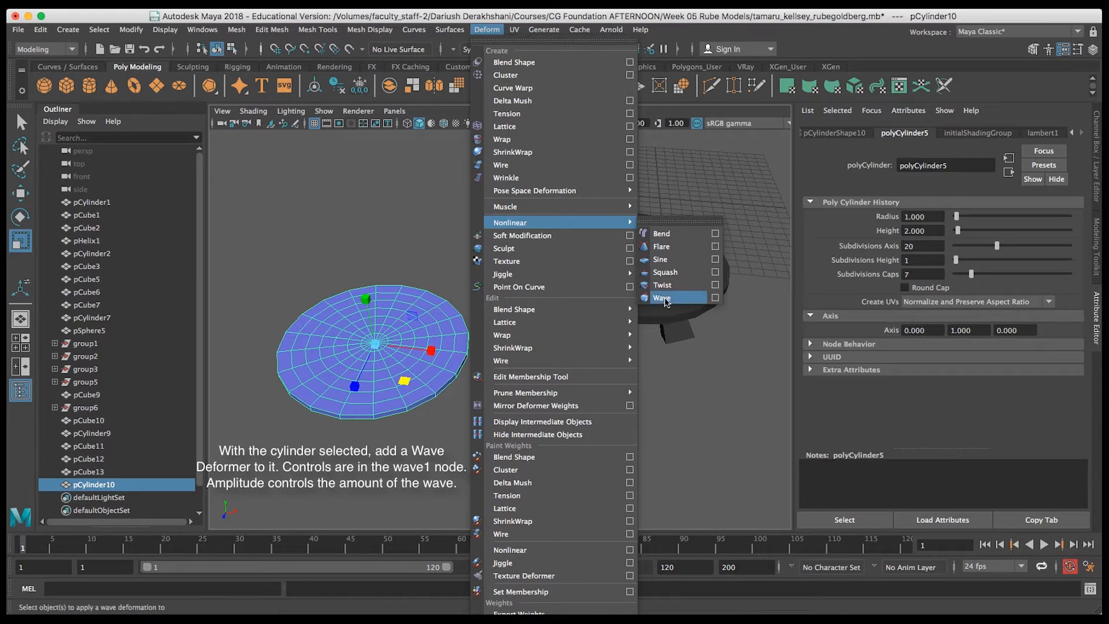
{"action": "left_click", "coordinate": [661, 298]}
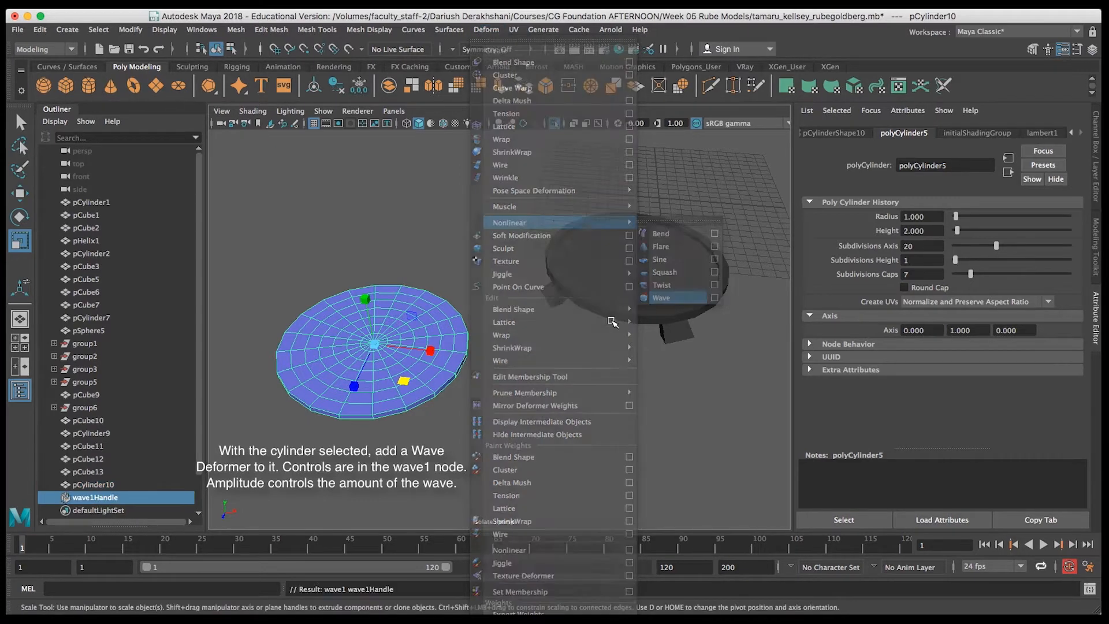
{"action": "left_click", "coordinate": [661, 298]}
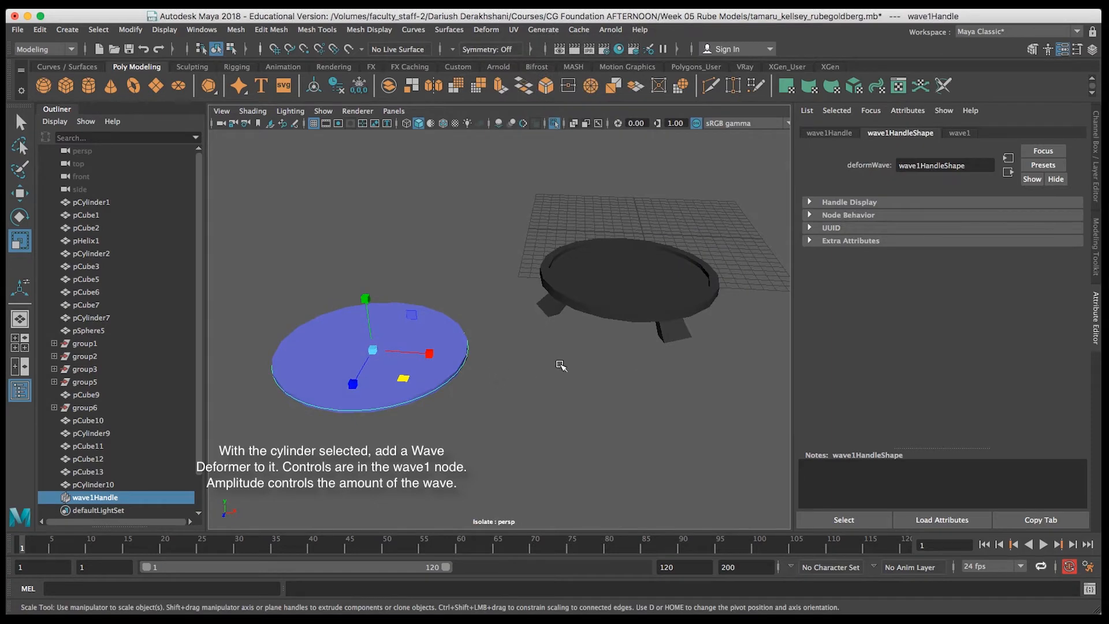
Step: Try several wave1 amplitude values, then set Dropoff to 1.0 so the rim stays flat
{"action": "left_click", "coordinate": [959, 133]}
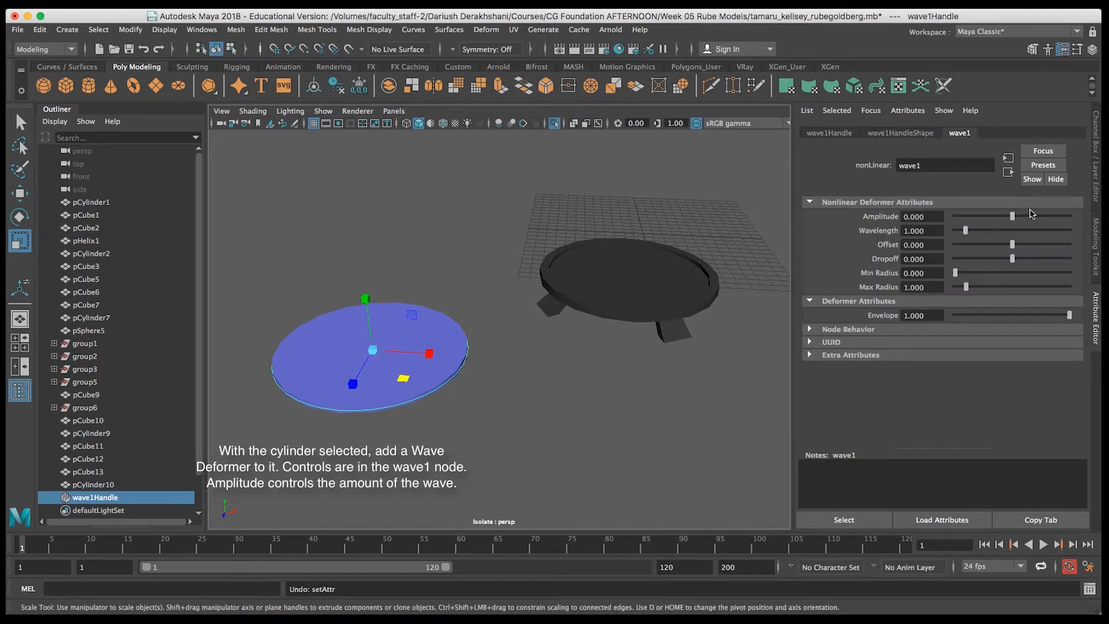
{"action": "left_click_drag", "start_coordinate": [1011, 216], "coordinate": [1010, 216]}
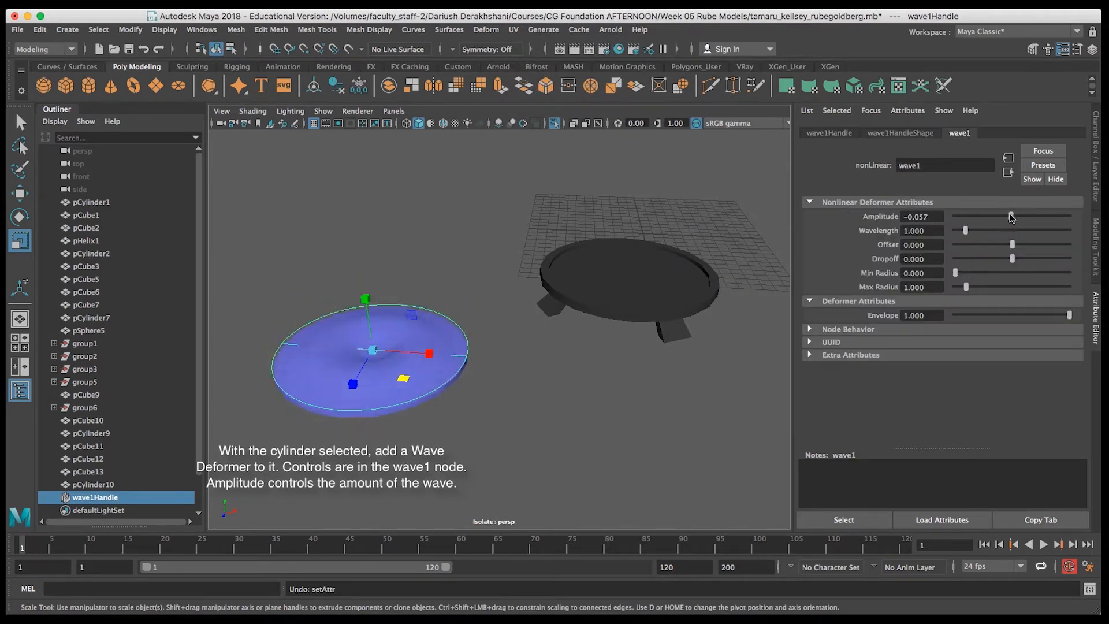
{"action": "left_click_drag", "start_coordinate": [990, 216], "coordinate": [1012, 217]}
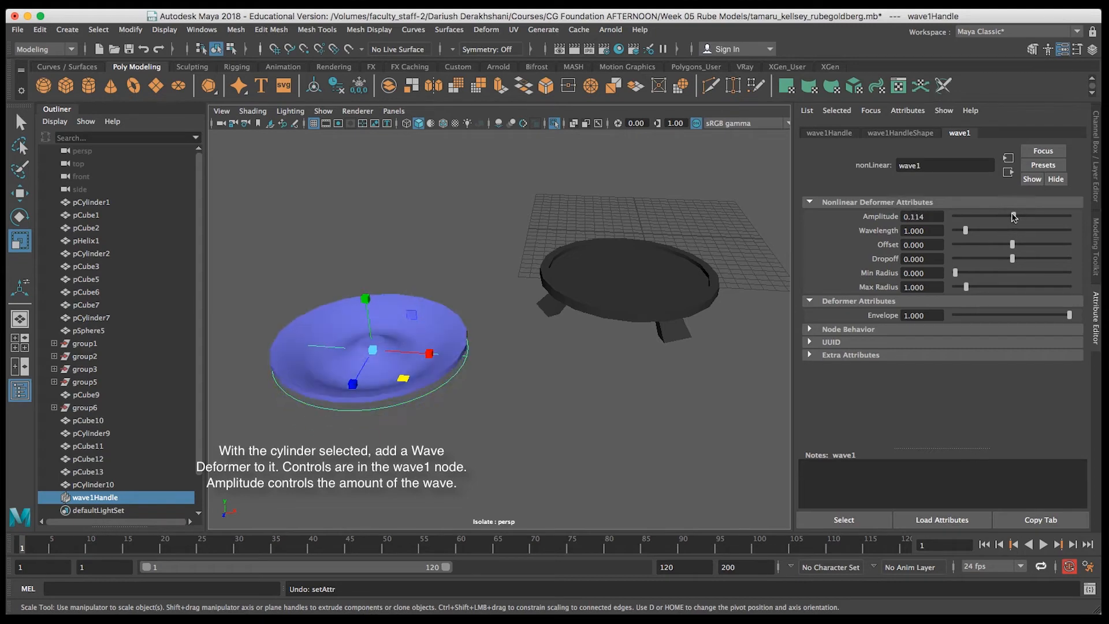
{"action": "left_click_drag", "start_coordinate": [1005, 216], "coordinate": [1013, 217]}
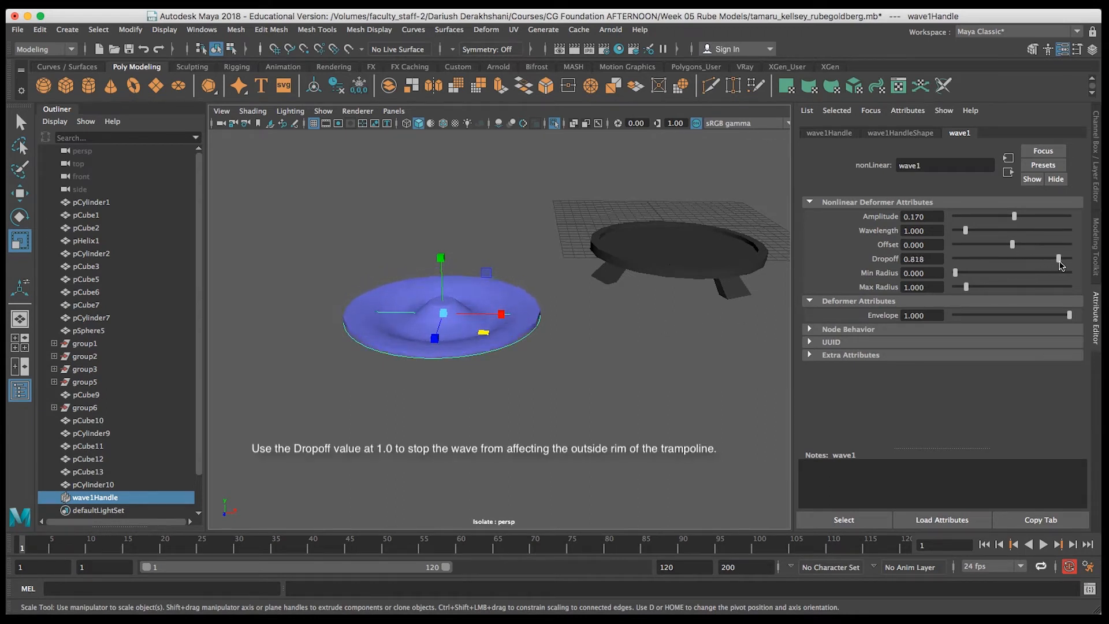
{"action": "left_click_drag", "start_coordinate": [1058, 258], "coordinate": [1070, 258]}
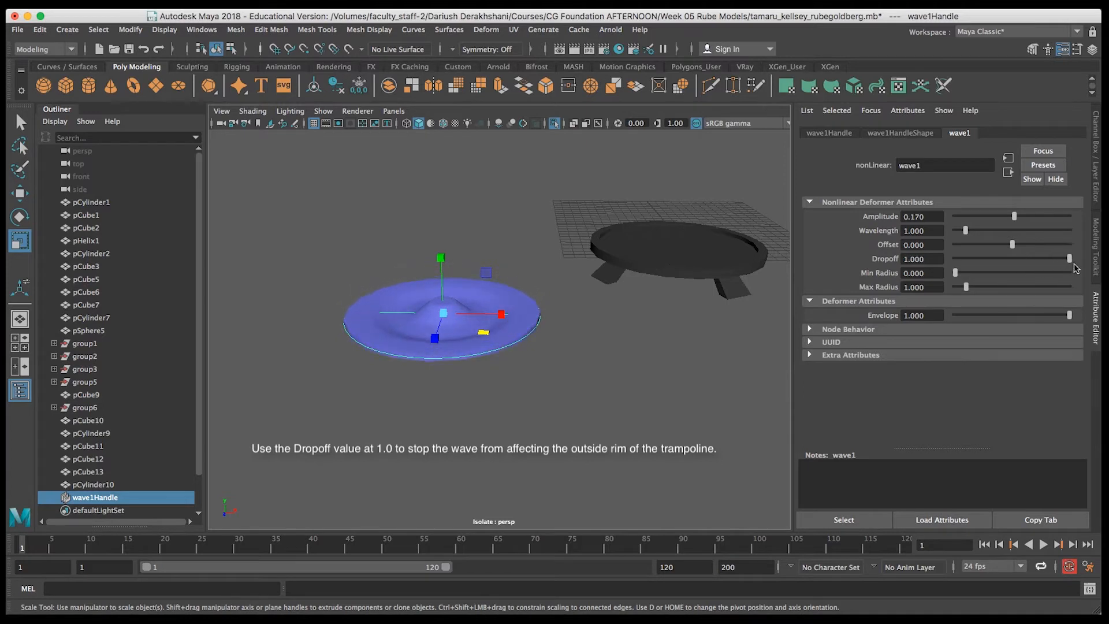
{"action": "mouse_move", "coordinate": [1026, 264]}
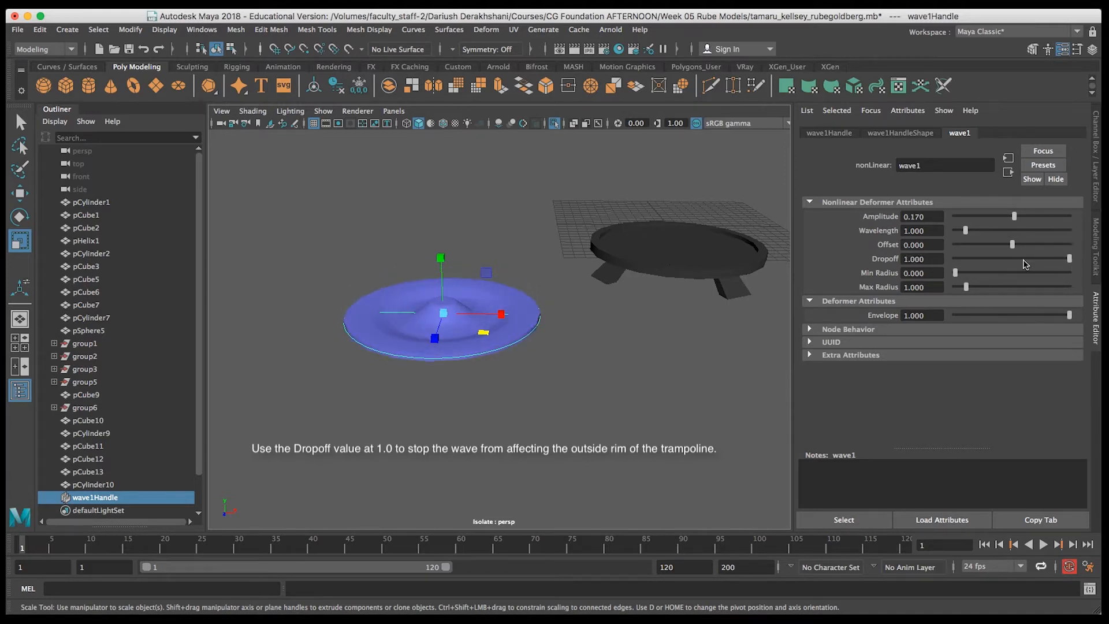
{"action": "left_click_drag", "start_coordinate": [1068, 258], "coordinate": [1064, 258]}
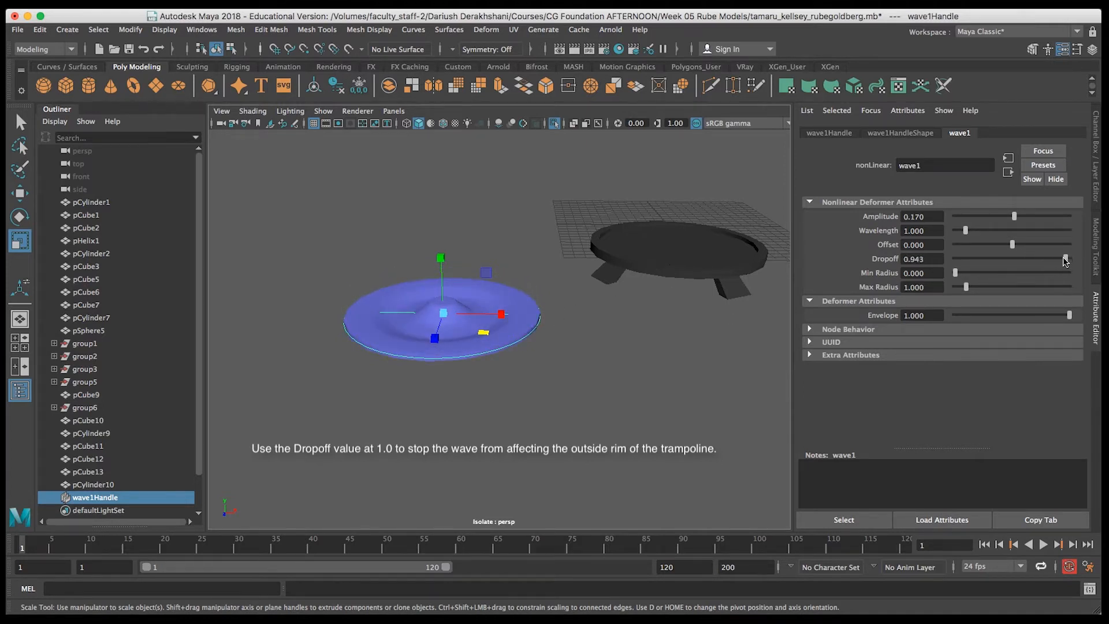
{"action": "left_click_drag", "start_coordinate": [1062, 259], "coordinate": [1072, 258]}
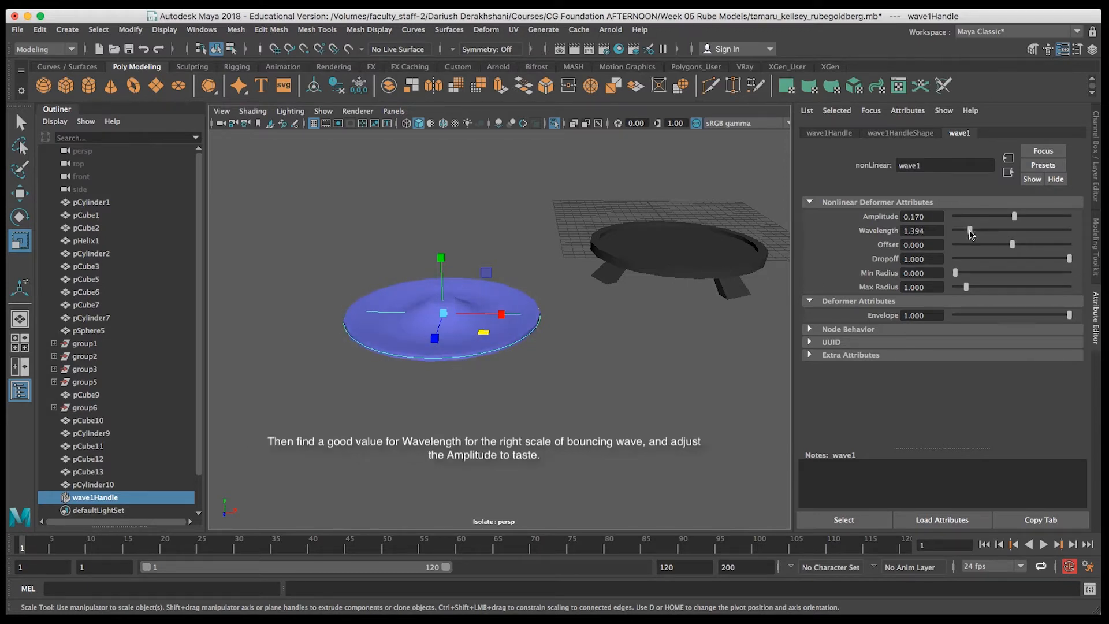
Step: Set the wave Wavelength to about 2.969 and the Amplitude to -0.170
{"action": "left_click_drag", "start_coordinate": [971, 230], "coordinate": [981, 230]}
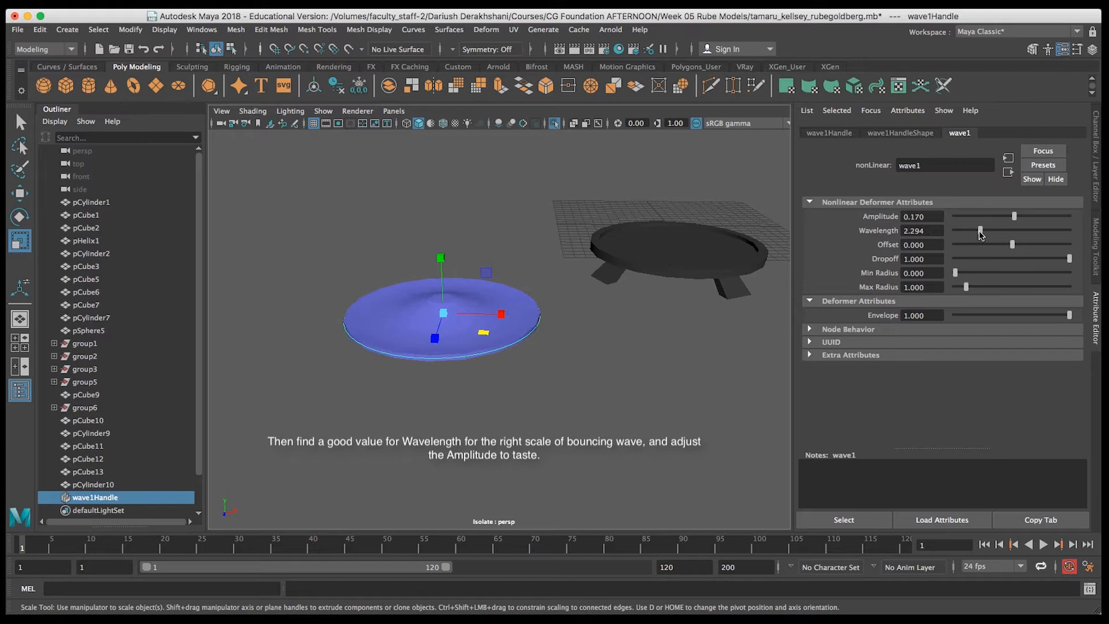
{"action": "left_click_drag", "start_coordinate": [979, 229], "coordinate": [983, 230]}
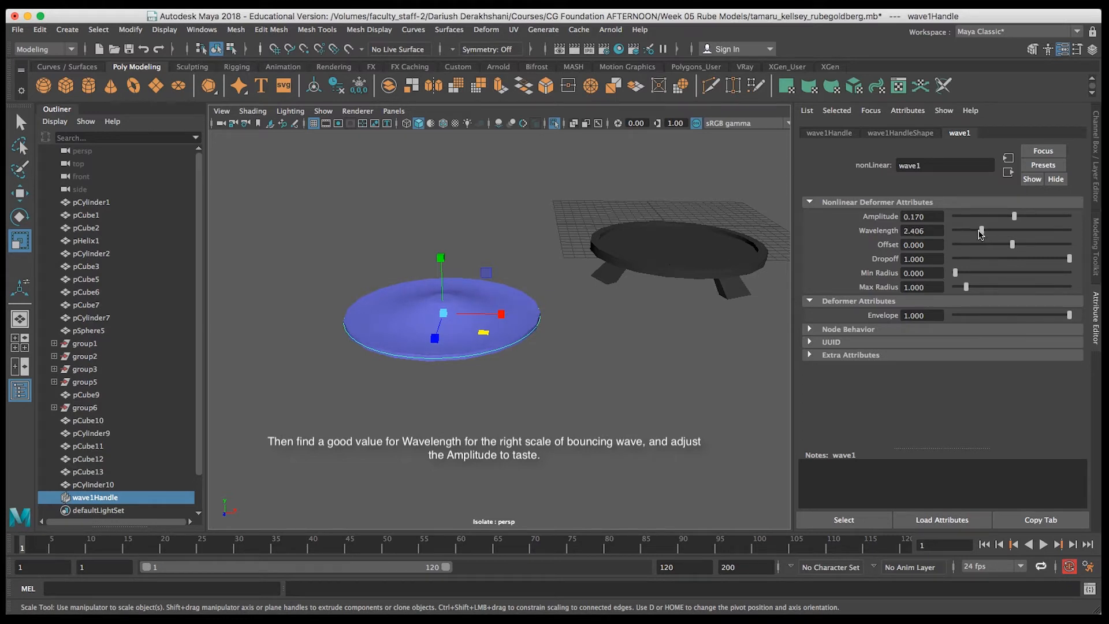
{"action": "left_click_drag", "start_coordinate": [981, 230], "coordinate": [957, 230]}
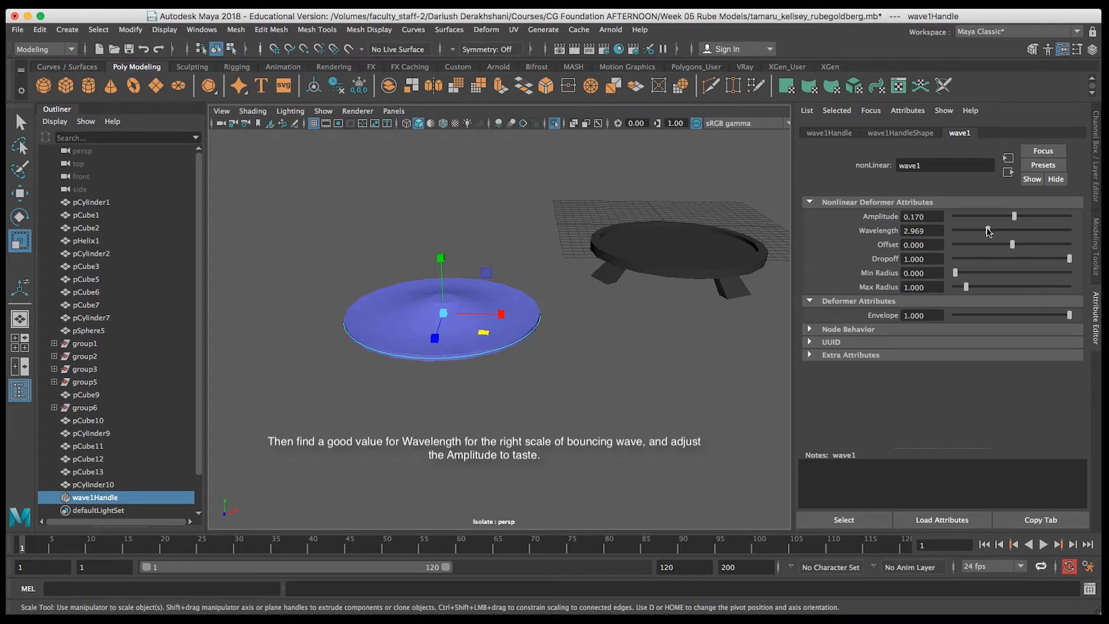
{"action": "left_click_drag", "start_coordinate": [1014, 215], "coordinate": [1013, 217]}
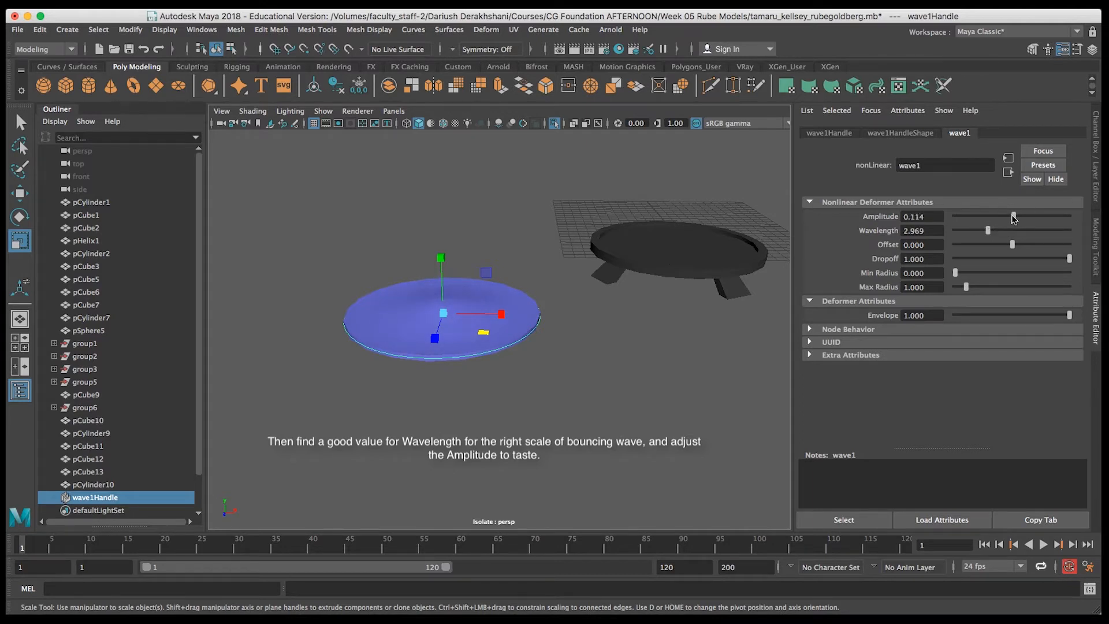
{"action": "left_click_drag", "start_coordinate": [1012, 215], "coordinate": [1008, 217]}
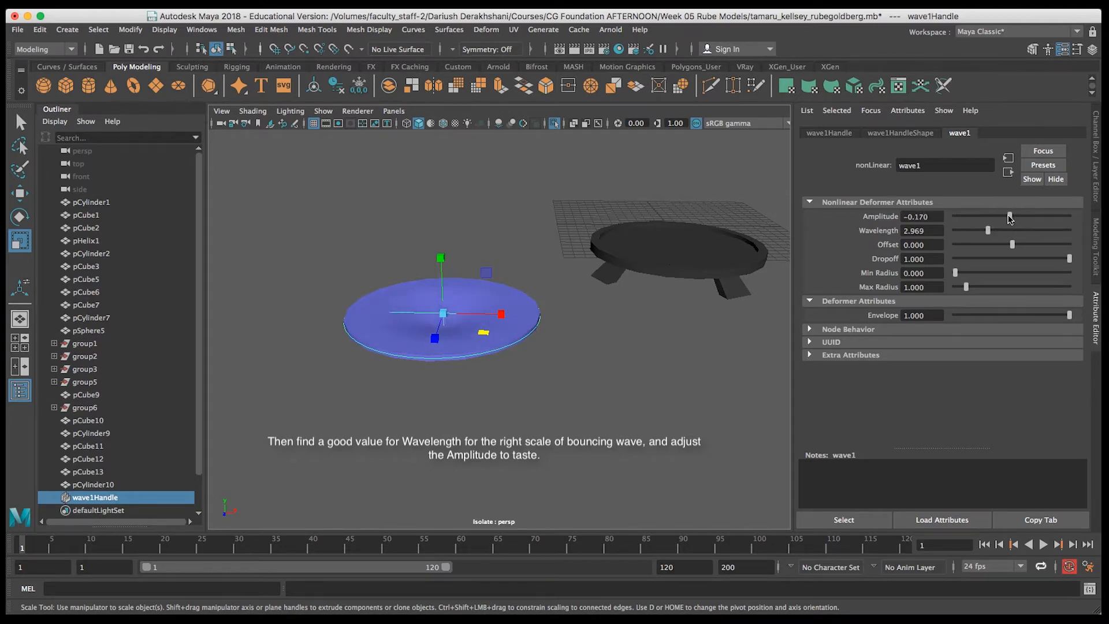
{"action": "left_click_drag", "start_coordinate": [1009, 217], "coordinate": [1013, 217]}
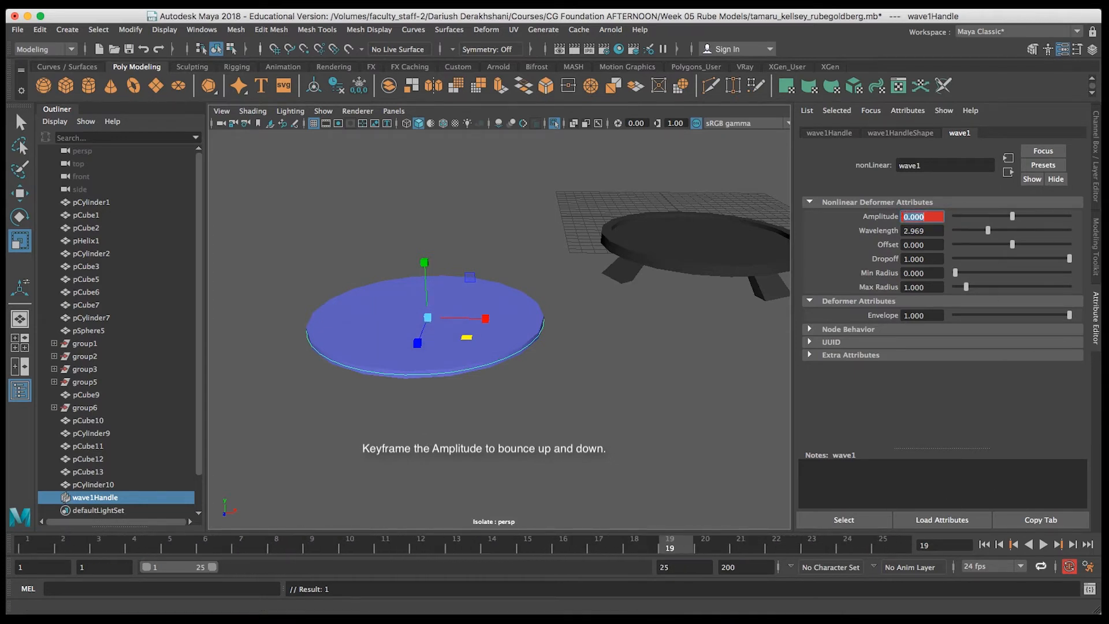
Step: Key the wave amplitude value at the current frame of the 25-frame range
{"action": "left_click", "coordinate": [1049, 544]}
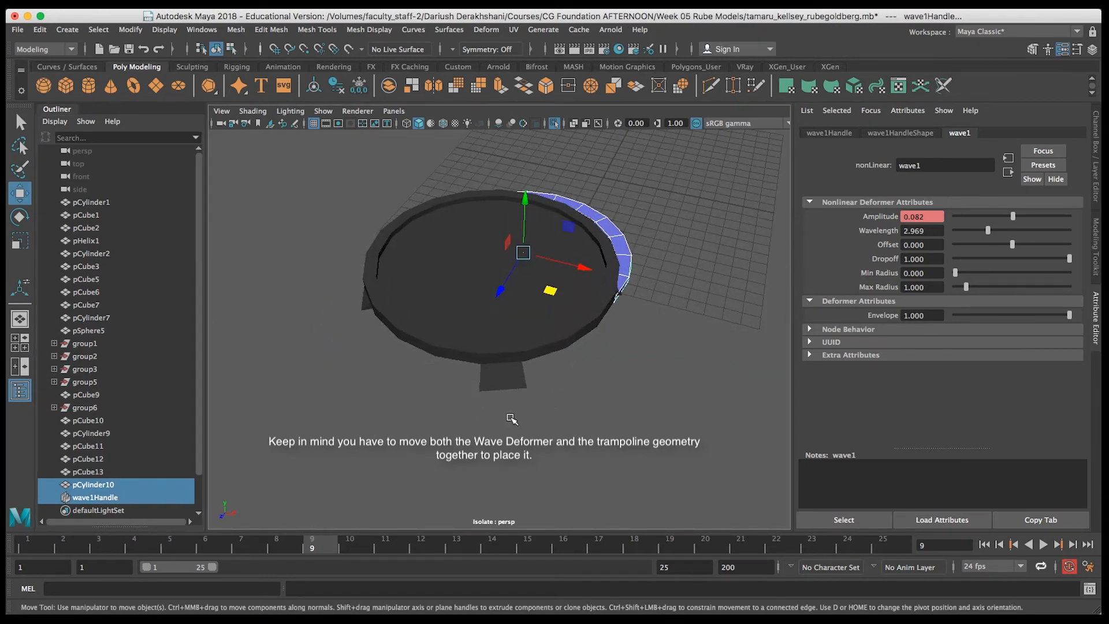
Step: Switch to wireframe view and select the old trampoline frame's center faces
{"action": "key", "text": "4"}
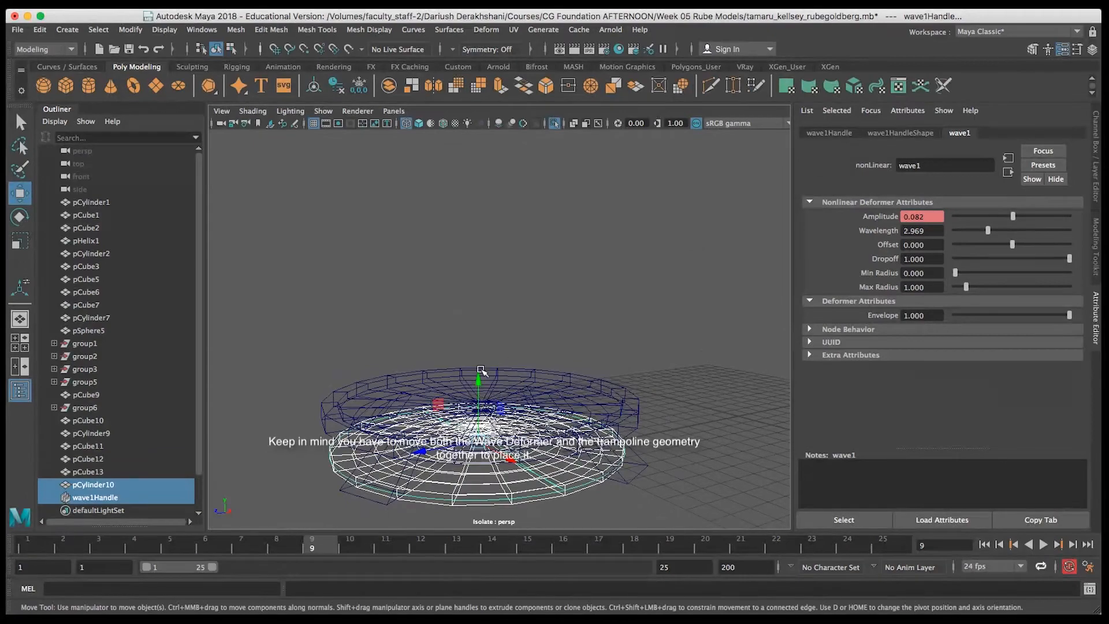
{"action": "left_click", "coordinate": [90, 254]}
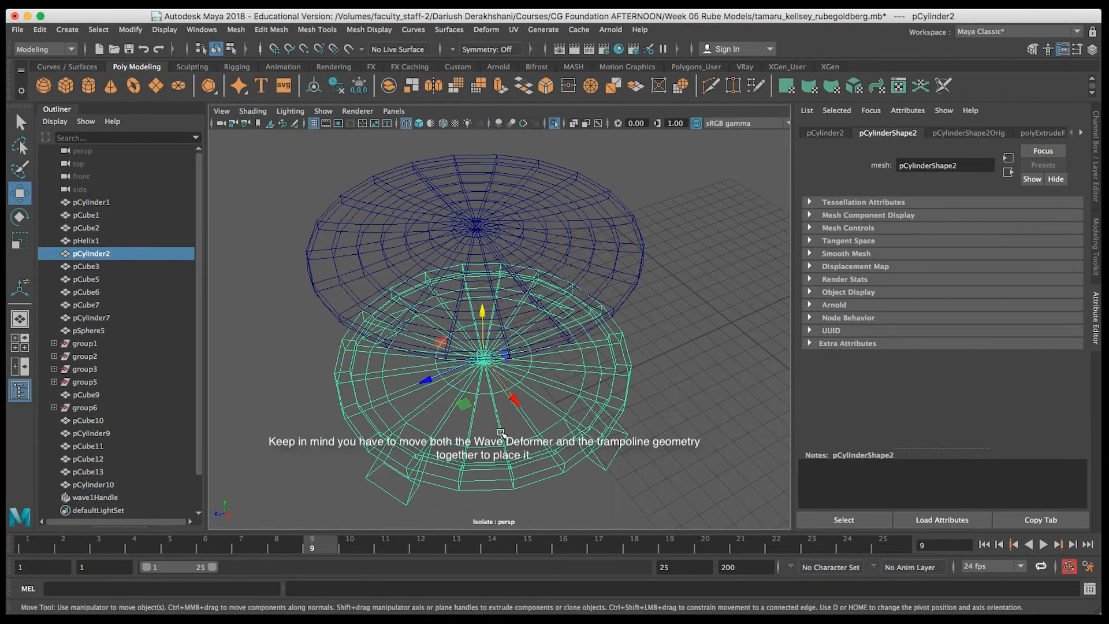
{"action": "left_click", "coordinate": [506, 400]}
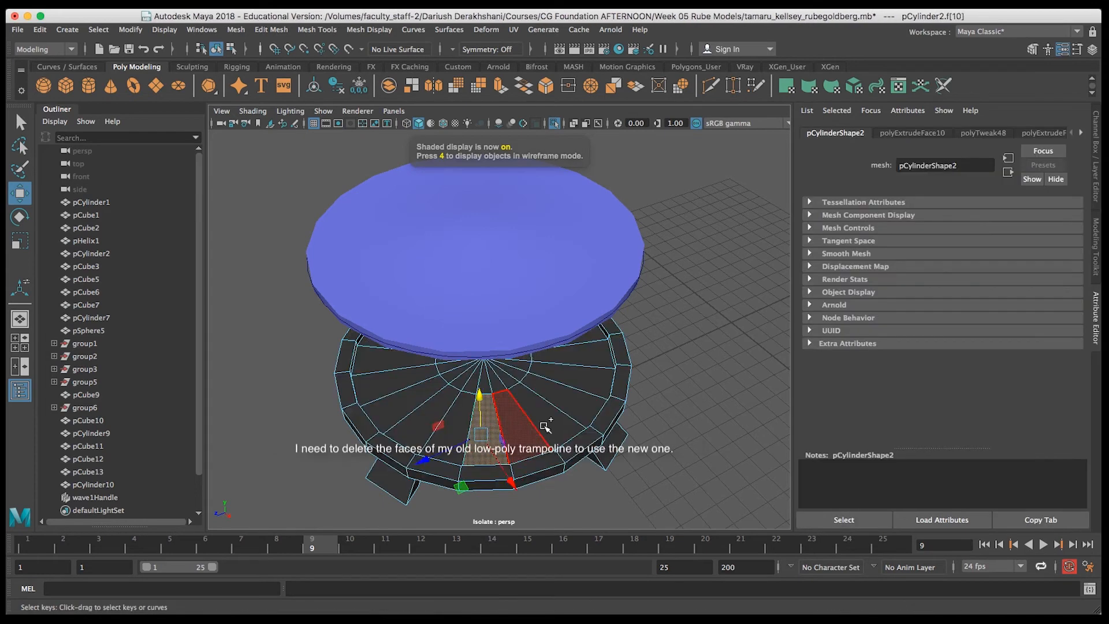
Step: Delete the selected center faces of pCylinder2, leaving an open ring frame
{"action": "key", "text": "Delete"}
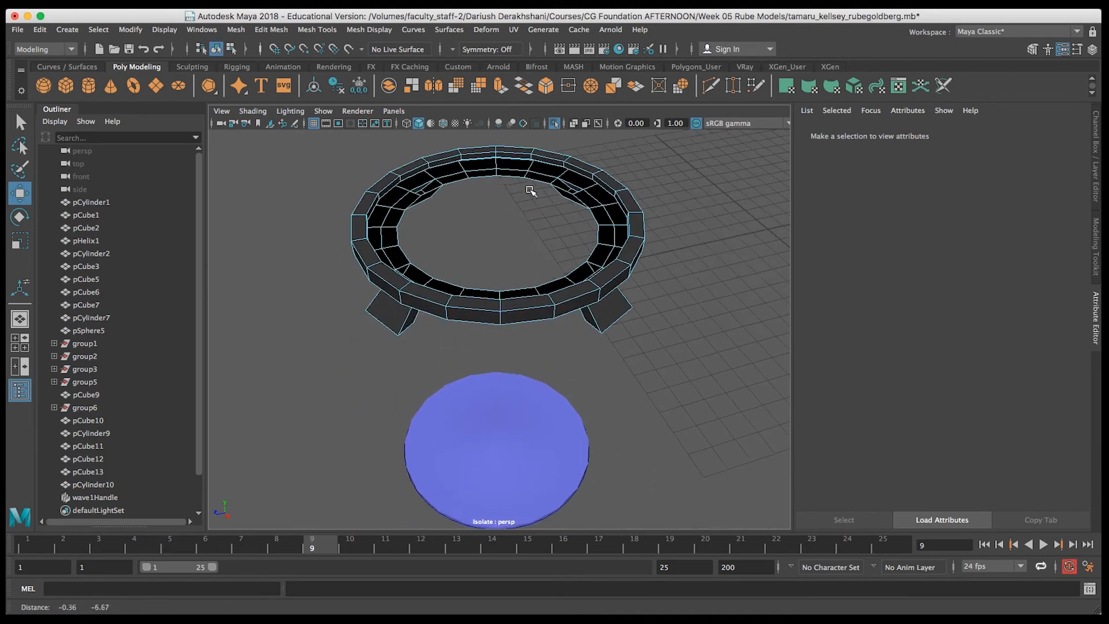
Step: Place pCylinder10 and wave1Handle inside the trampoline rim and play back the bounce
{"action": "left_click", "coordinate": [91, 253]}
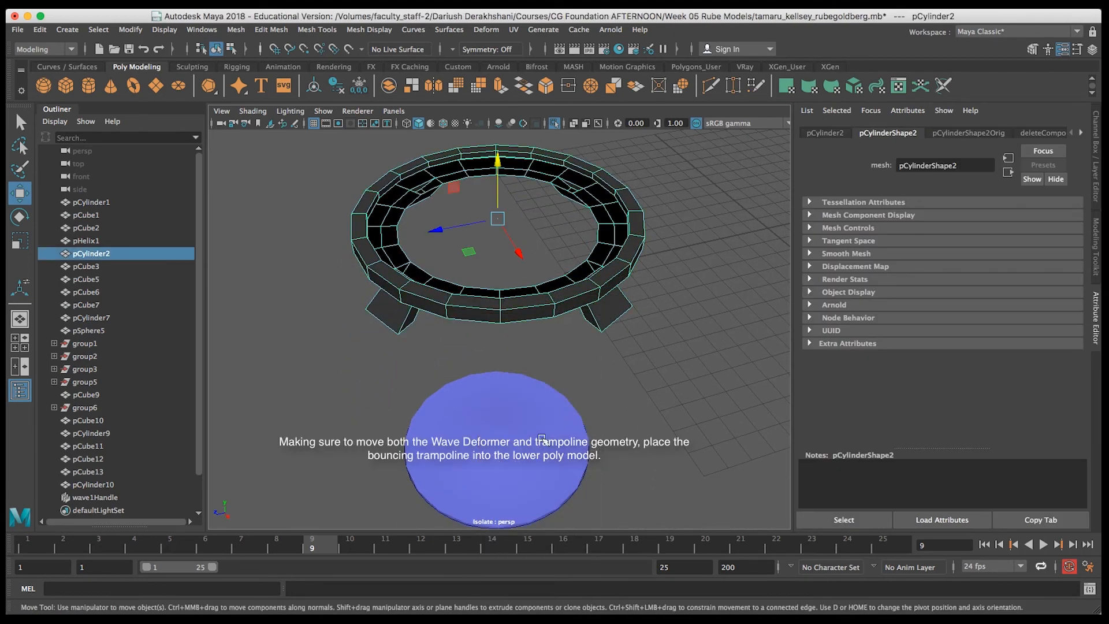
{"action": "left_click", "coordinate": [93, 497]}
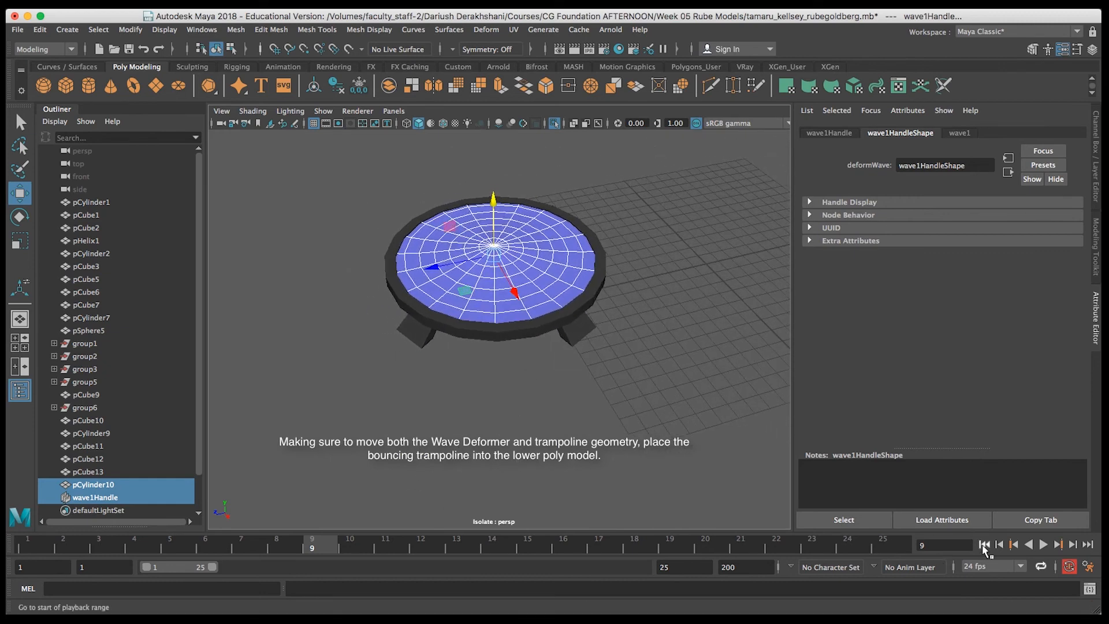
{"action": "left_click", "coordinate": [1044, 545]}
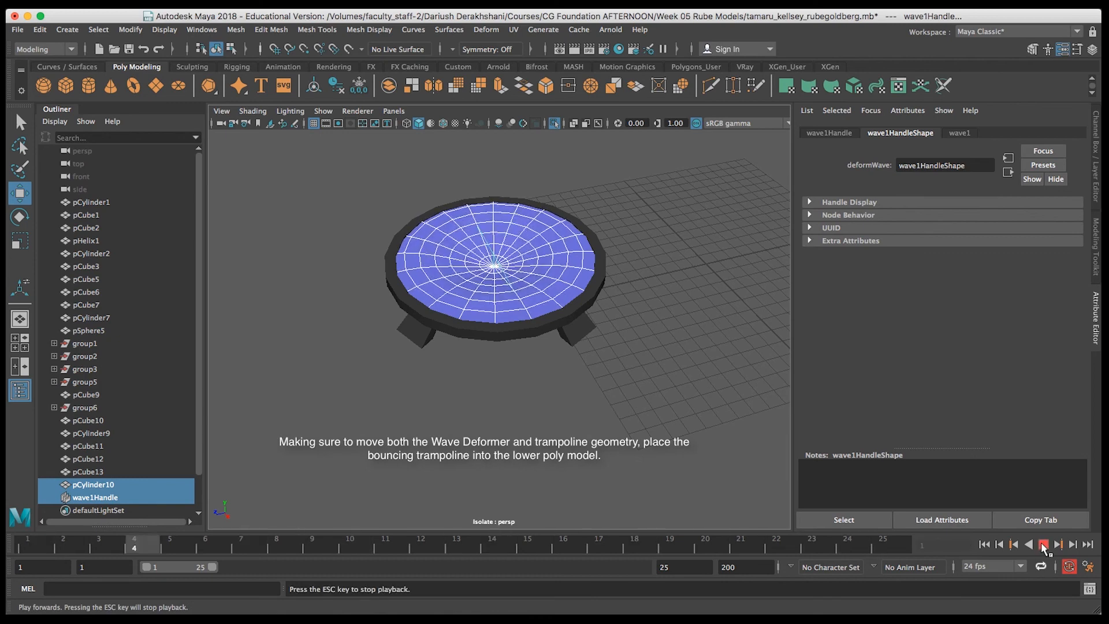